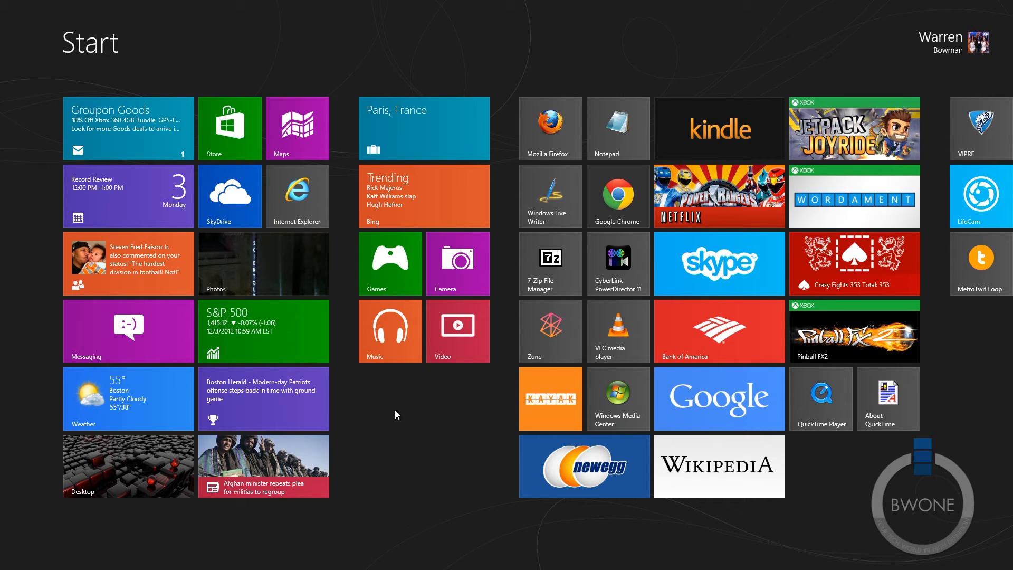
mouse_move(374, 397)
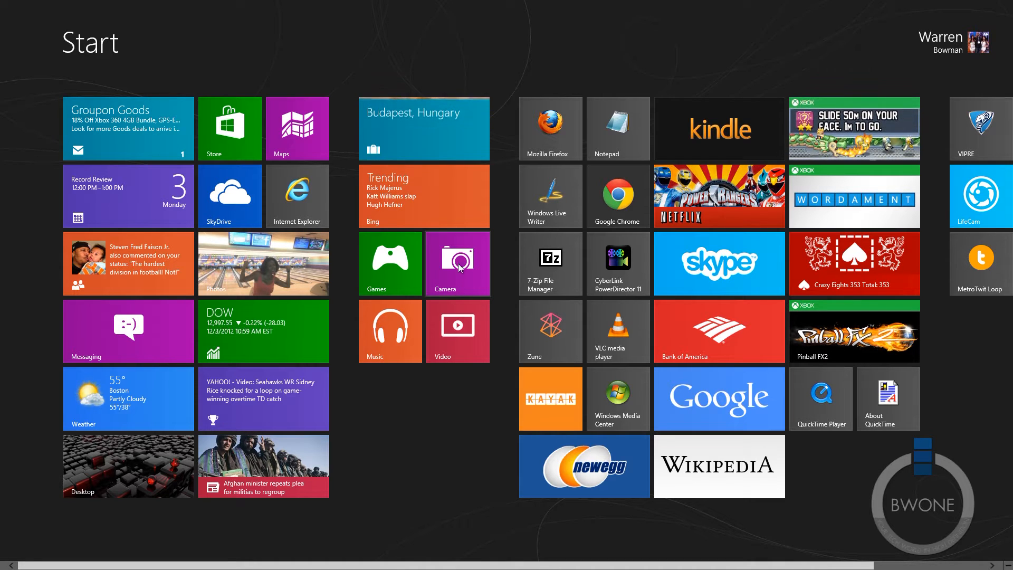
mouse_move(439, 232)
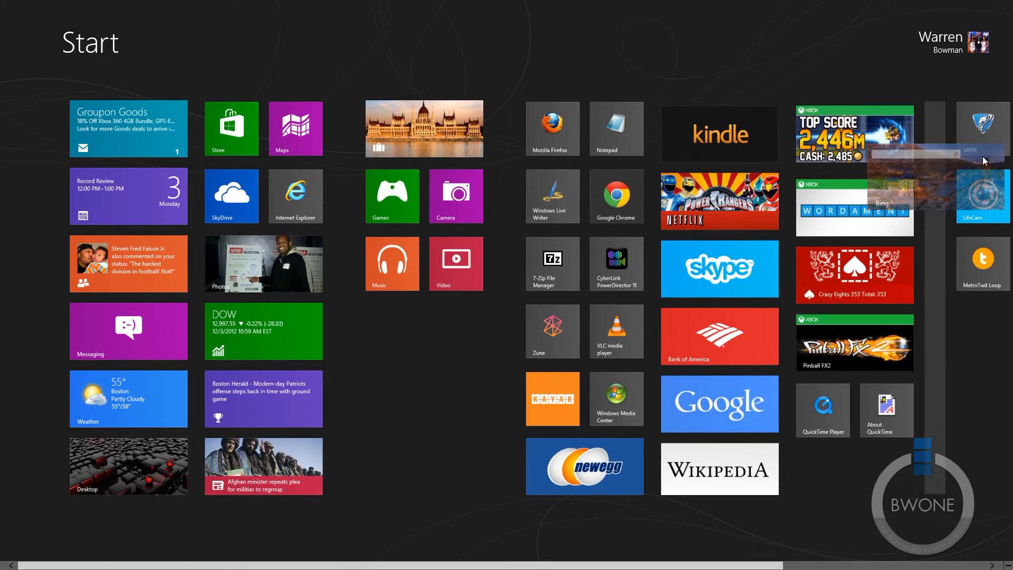
Scroll the Start screen and move Games to the end of its group, after Video.
scroll(right, 3)
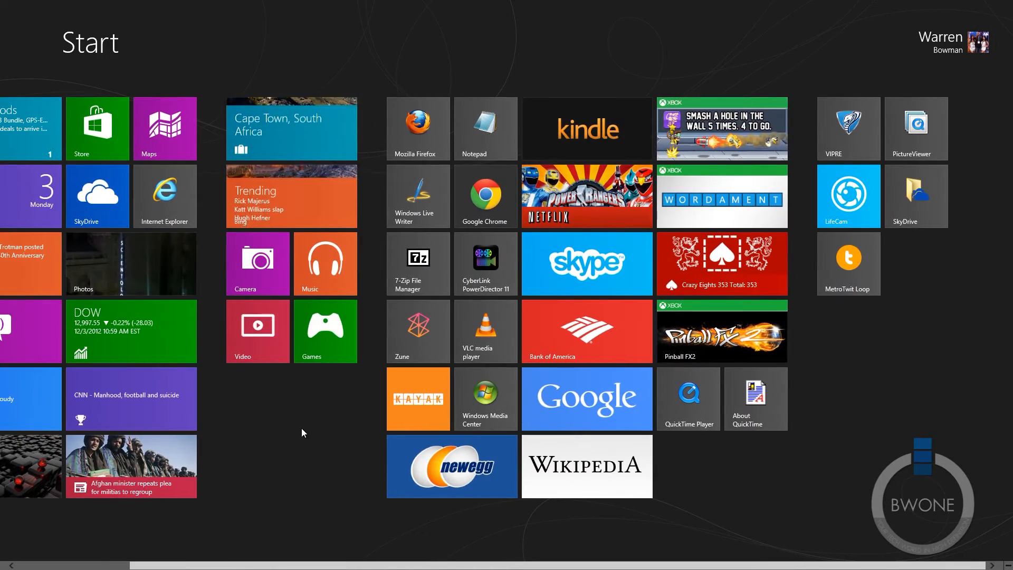
mouse_move(848, 542)
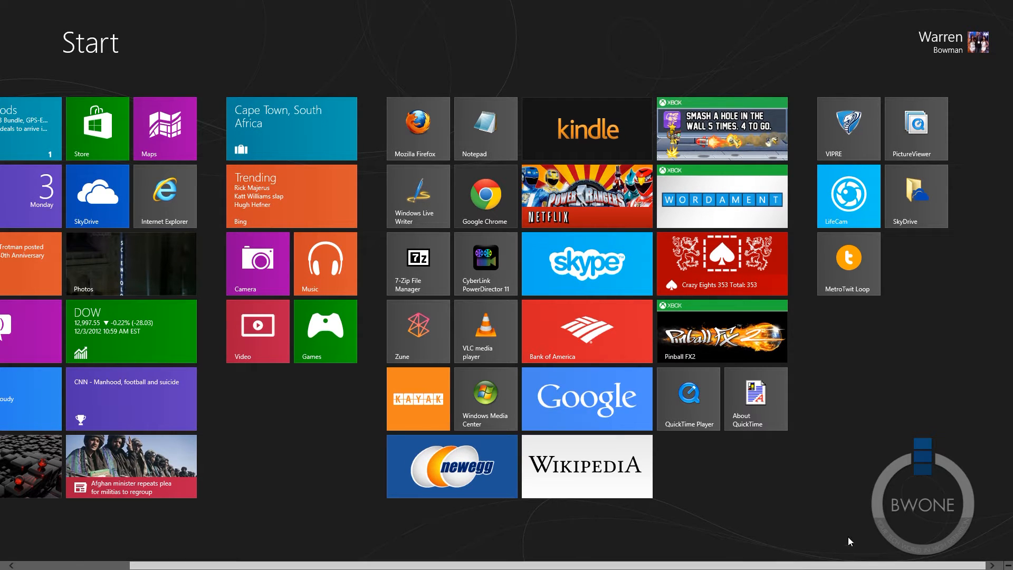
scroll(right, 3)
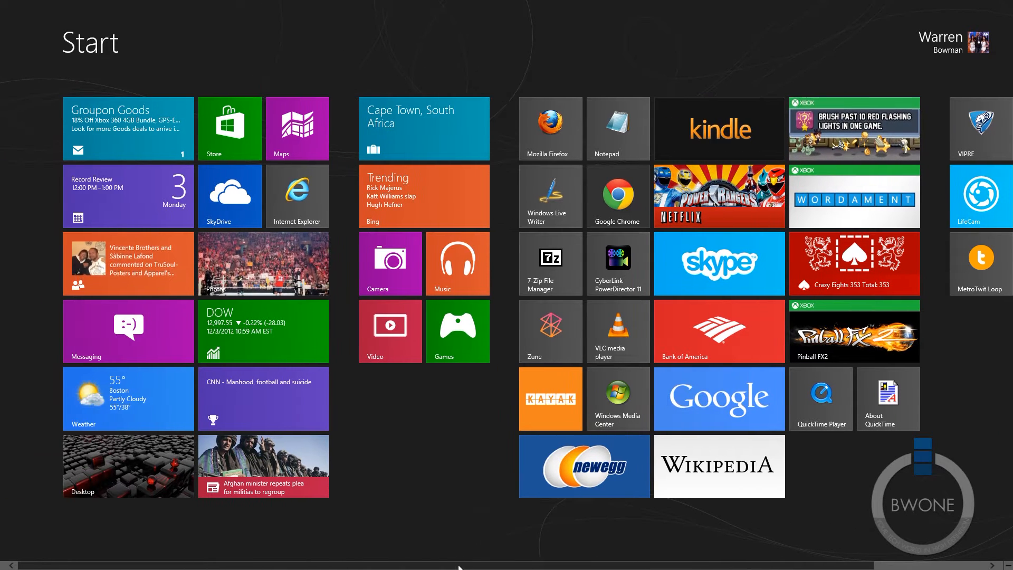
scroll(right, 3)
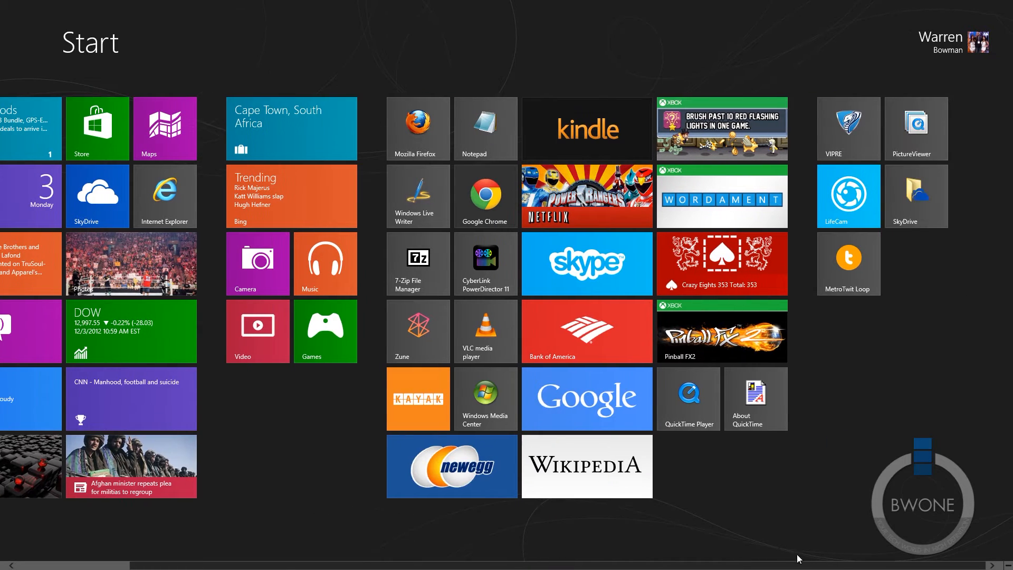
scroll(left, 3)
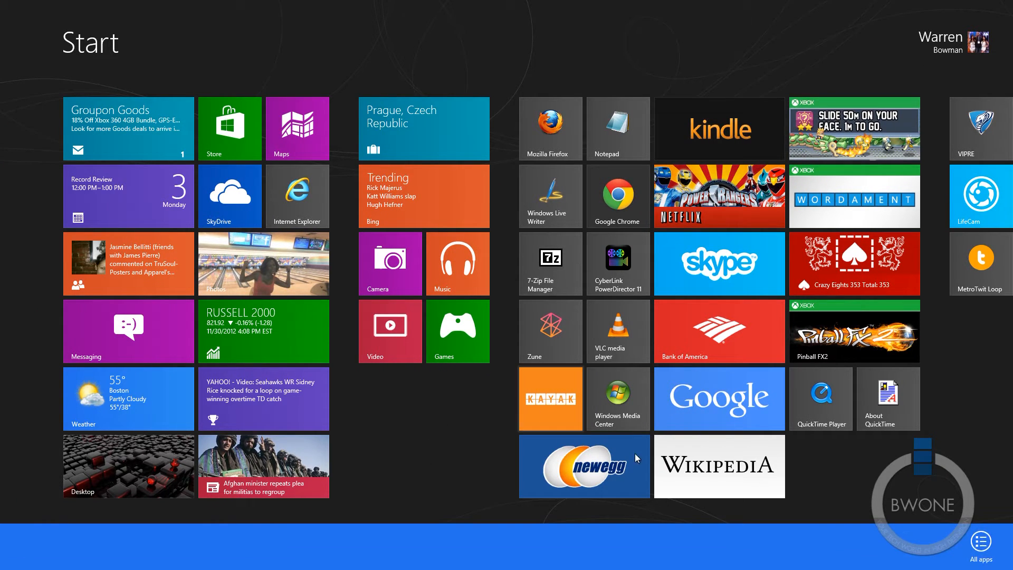
Open All apps and browse the installed apps listed alphabetically by publisher.
click(981, 540)
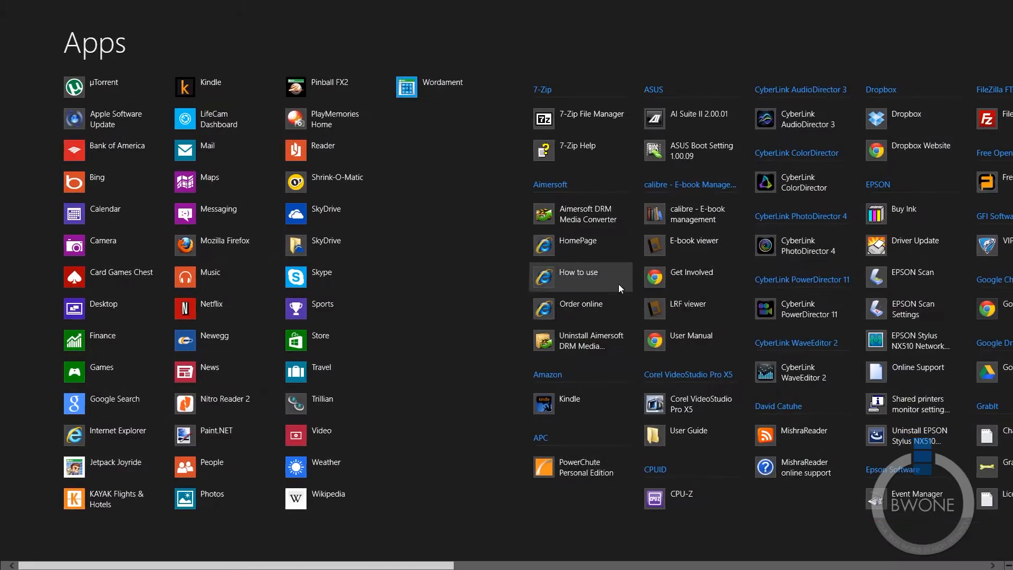
scroll(right, 3)
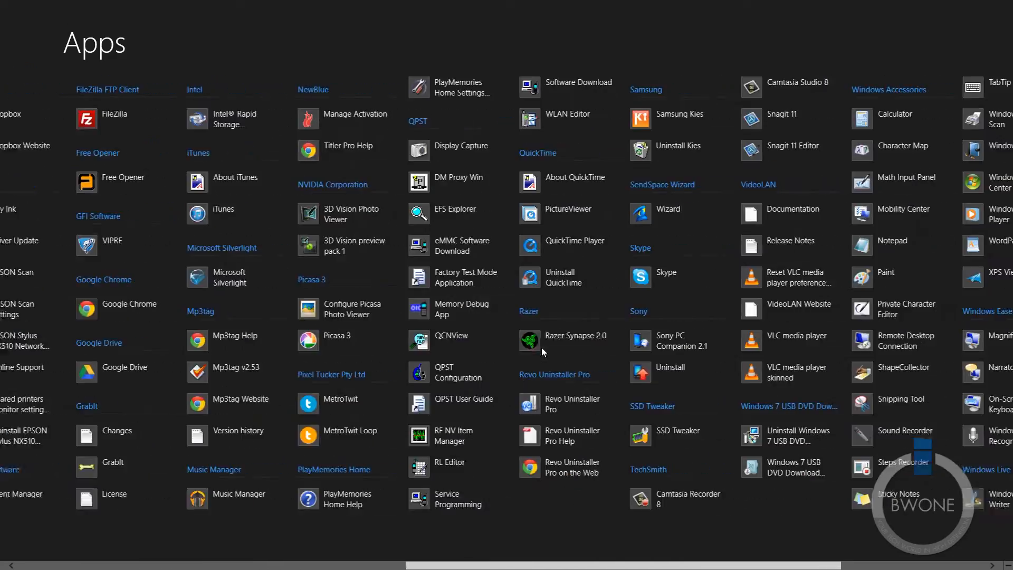
scroll(right, 3)
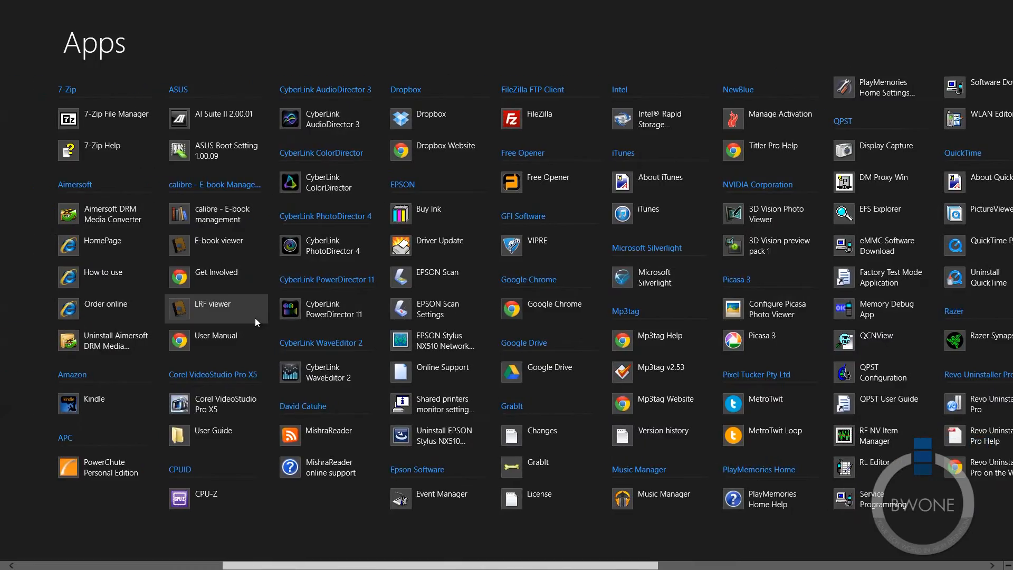
scroll(left, 3)
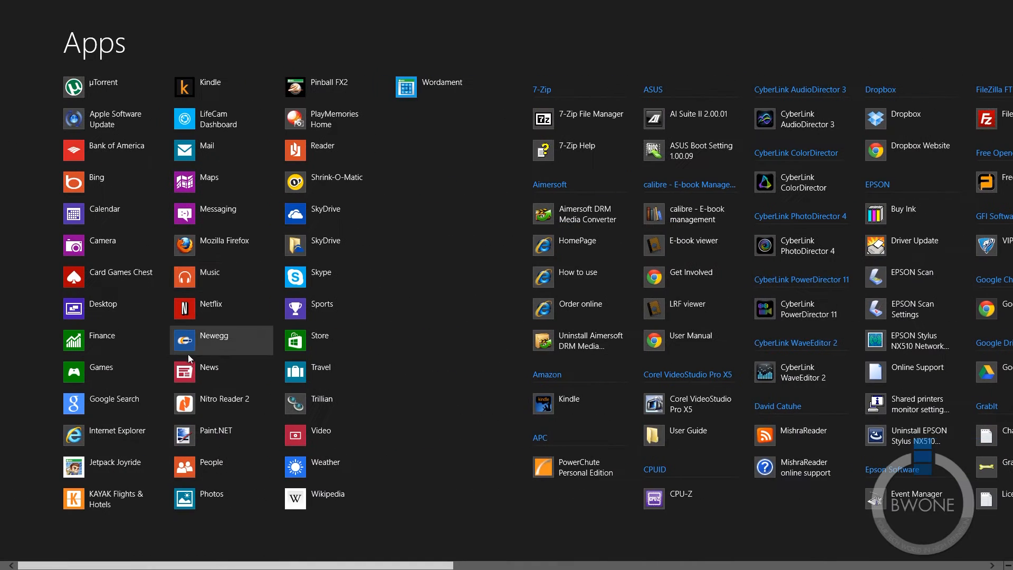
mouse_move(298, 154)
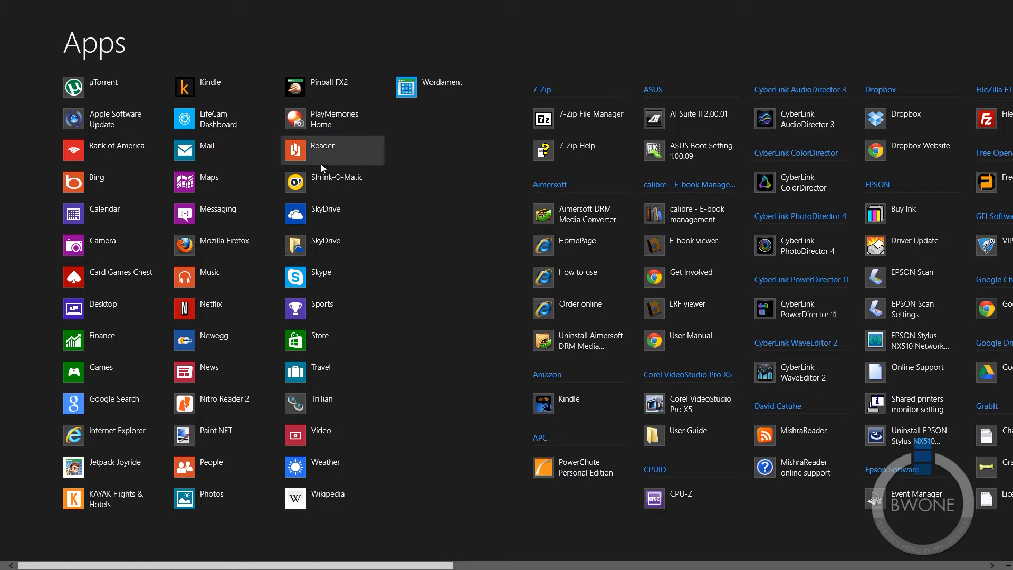
mouse_move(463, 444)
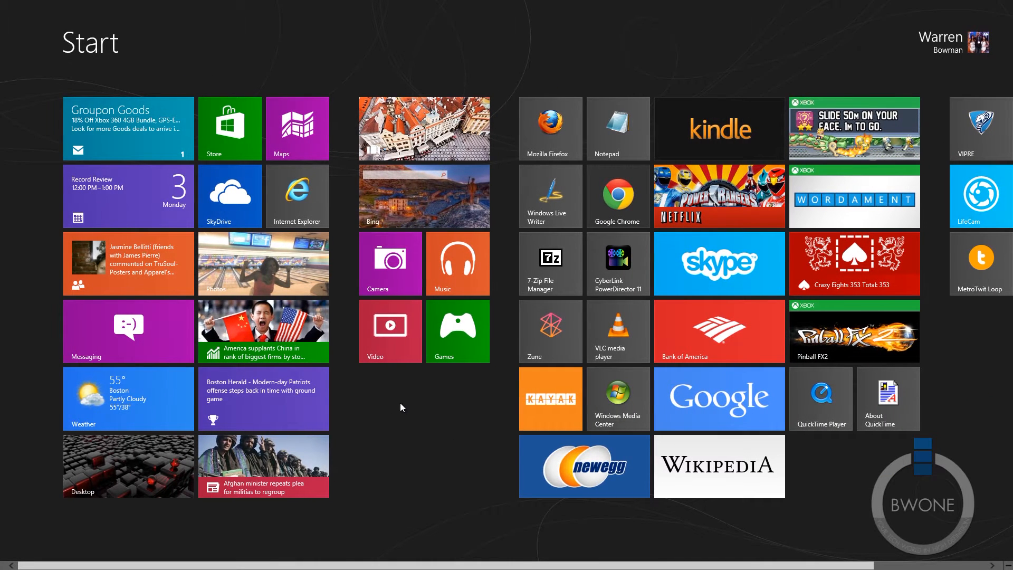
mouse_move(932, 395)
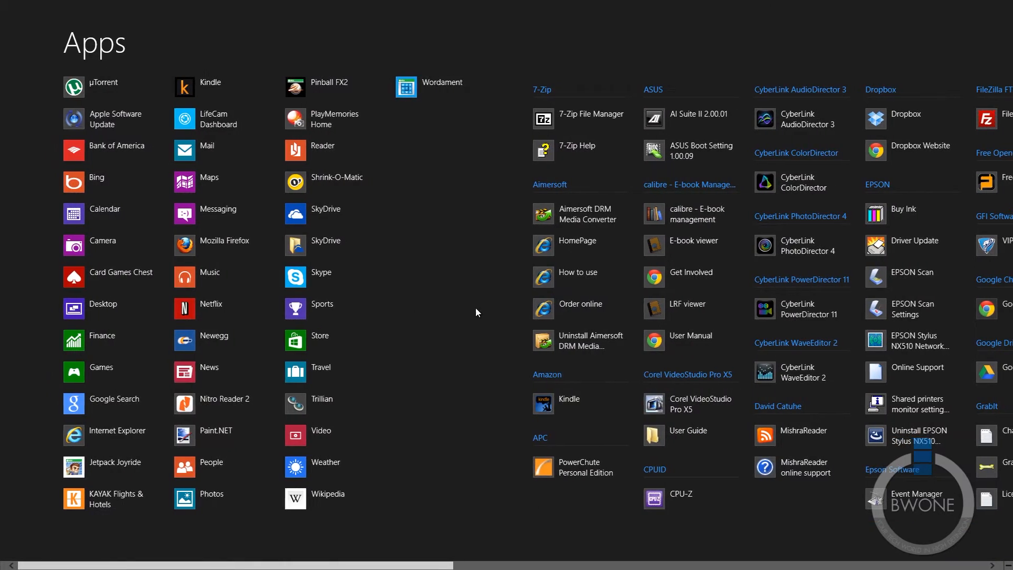
Pin FileZilla to Start beside VIPRE and MetroTwit Loop, then scroll to check it.
scroll(right, 3)
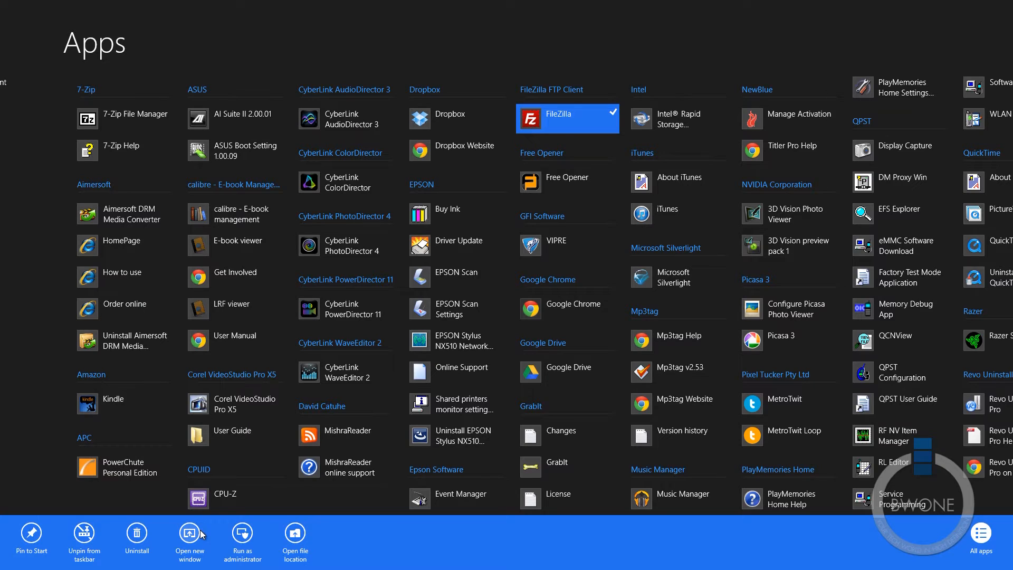
mouse_move(55, 534)
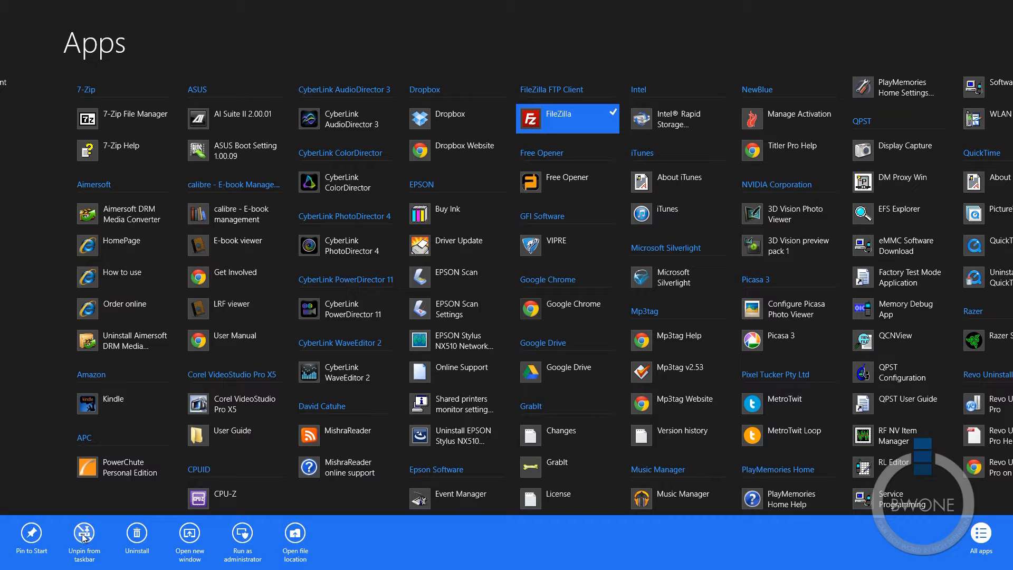
mouse_move(35, 541)
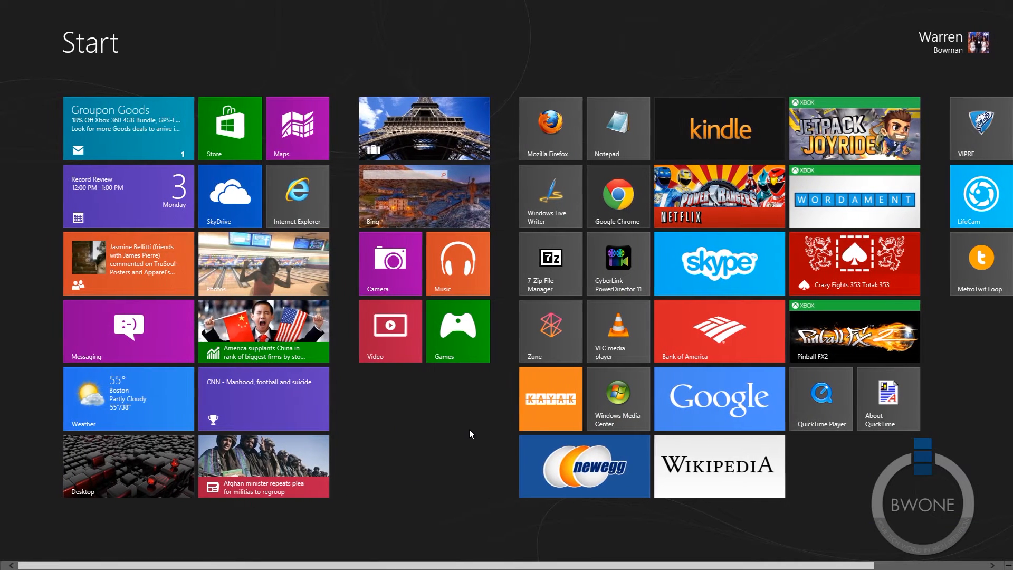
scroll(right, 3)
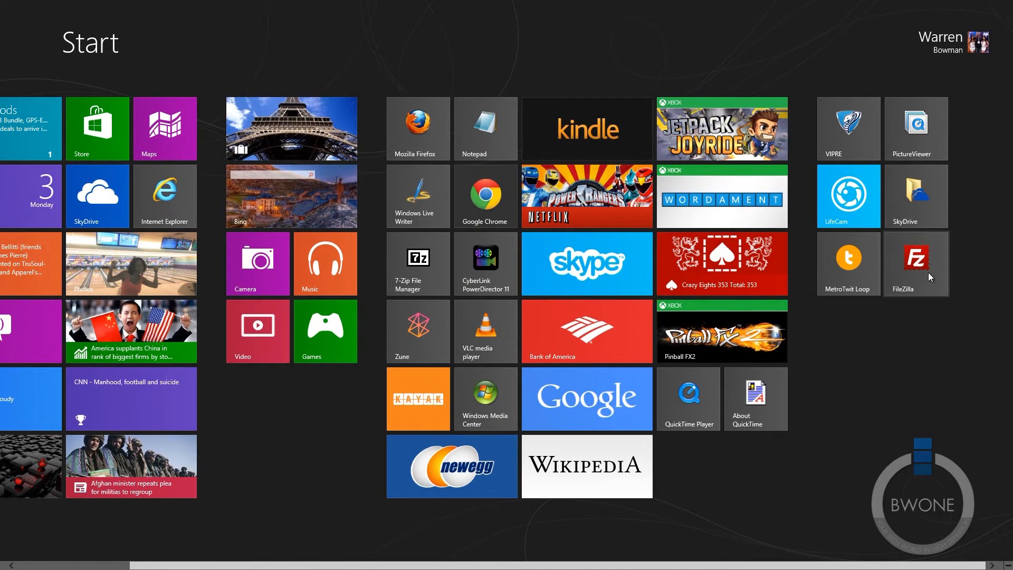
scroll(left, 3)
text(google)
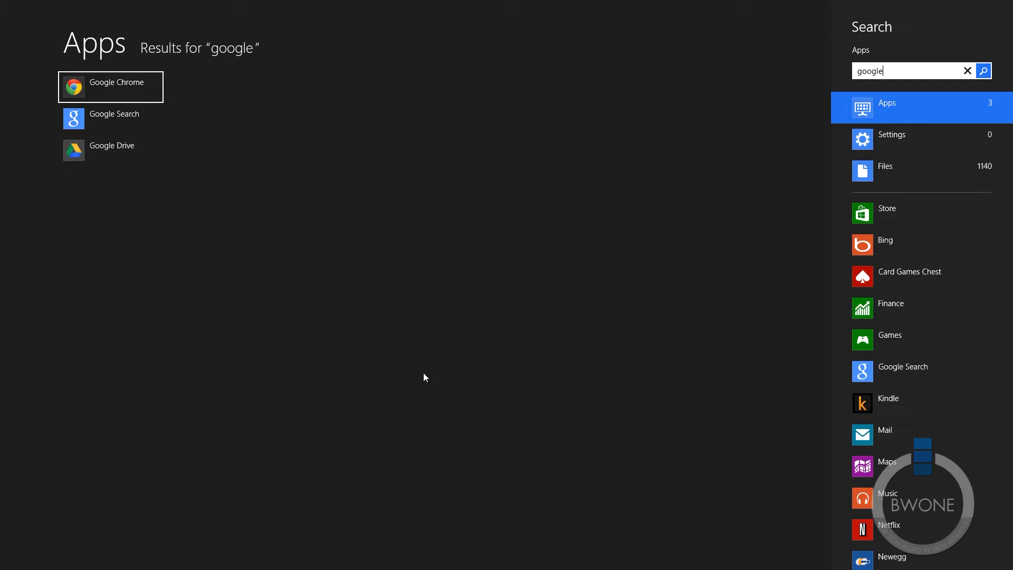
mouse_move(675, 203)
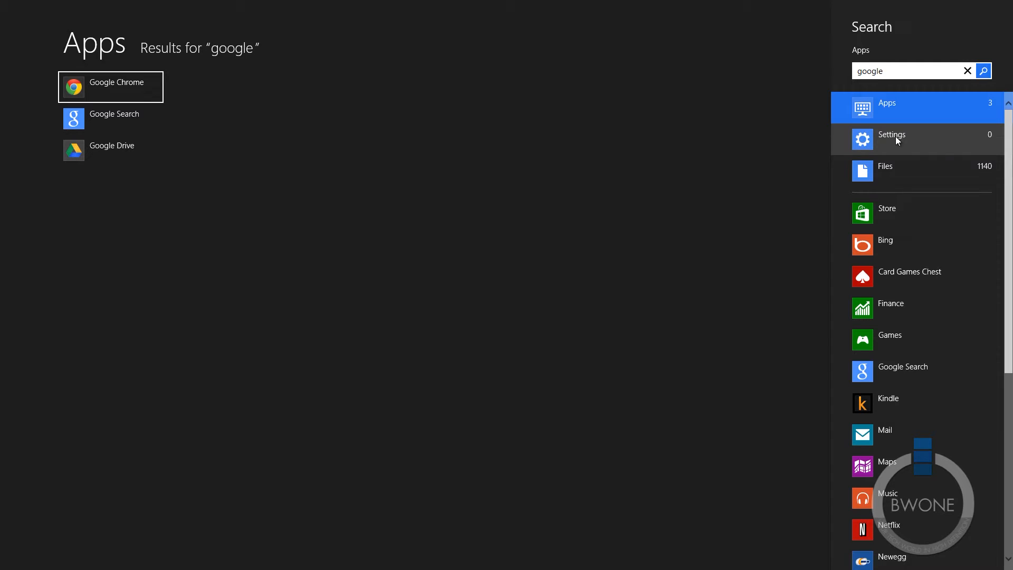
Switch the 'google' search results from Apps to Files (1140) and Store (146 apps).
click(885, 170)
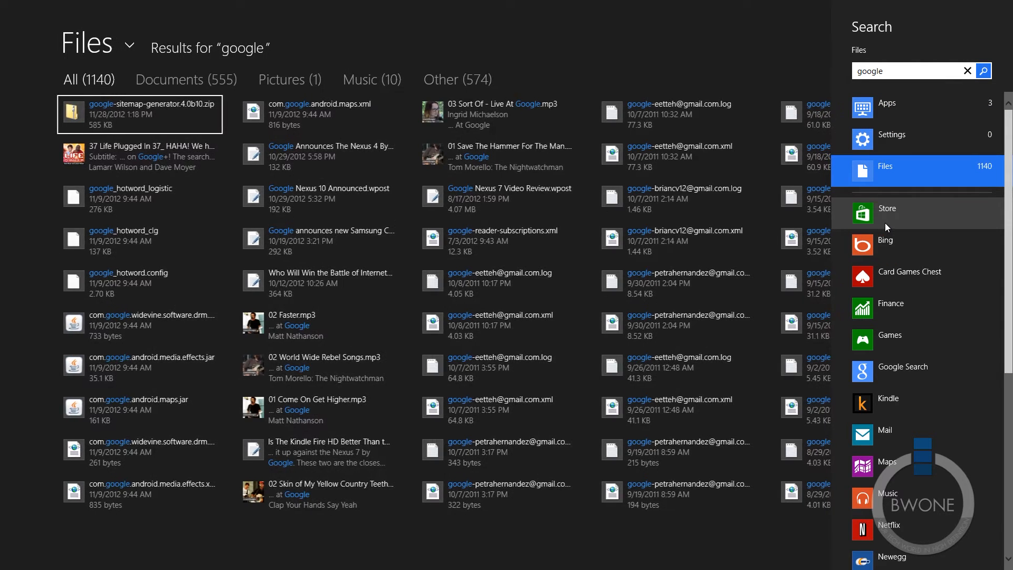
click(887, 208)
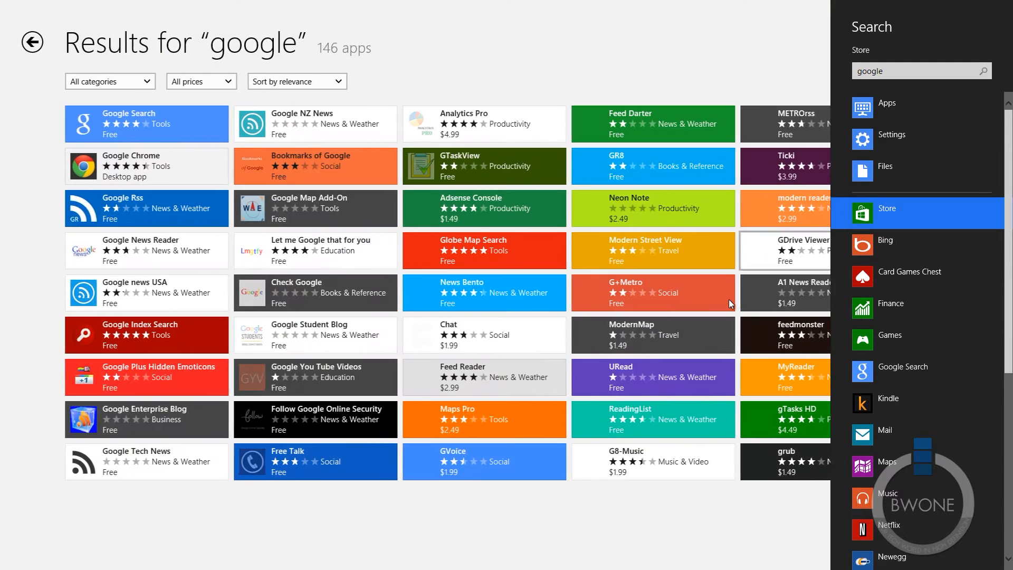
click(885, 240)
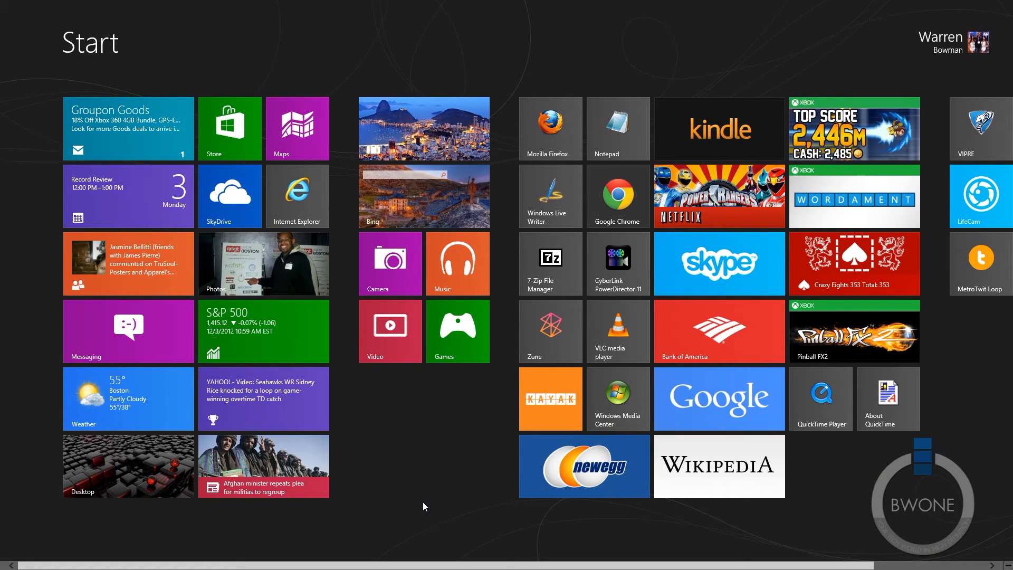
mouse_move(406, 477)
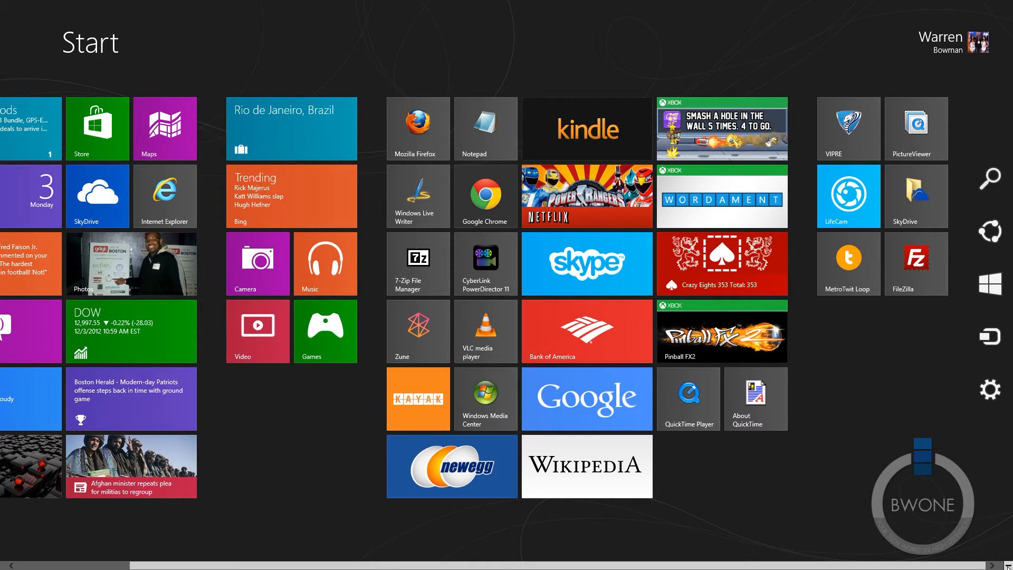
Zoom the Start screen out to an overview of all tile groups.
click(995, 564)
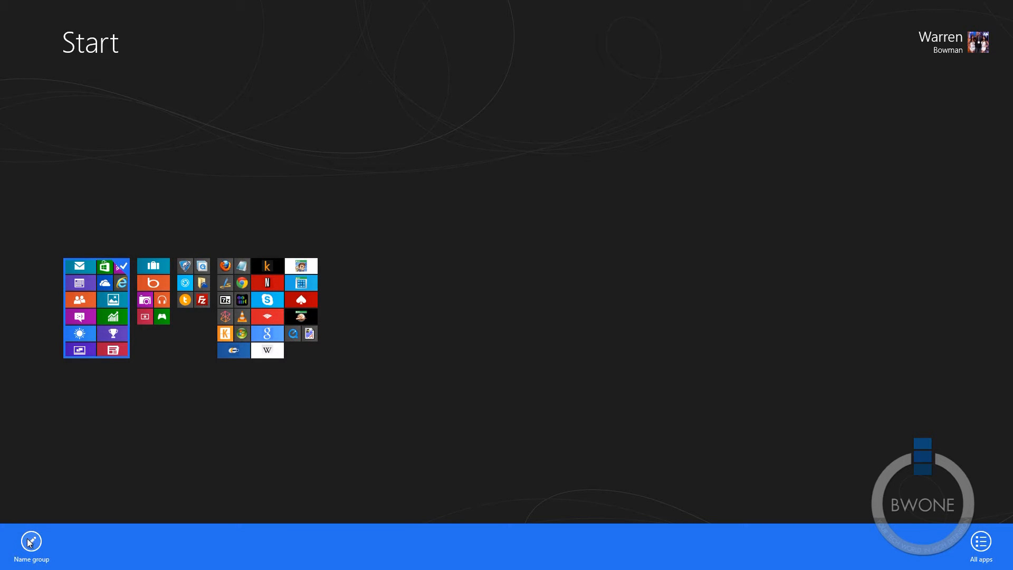
click(31, 541)
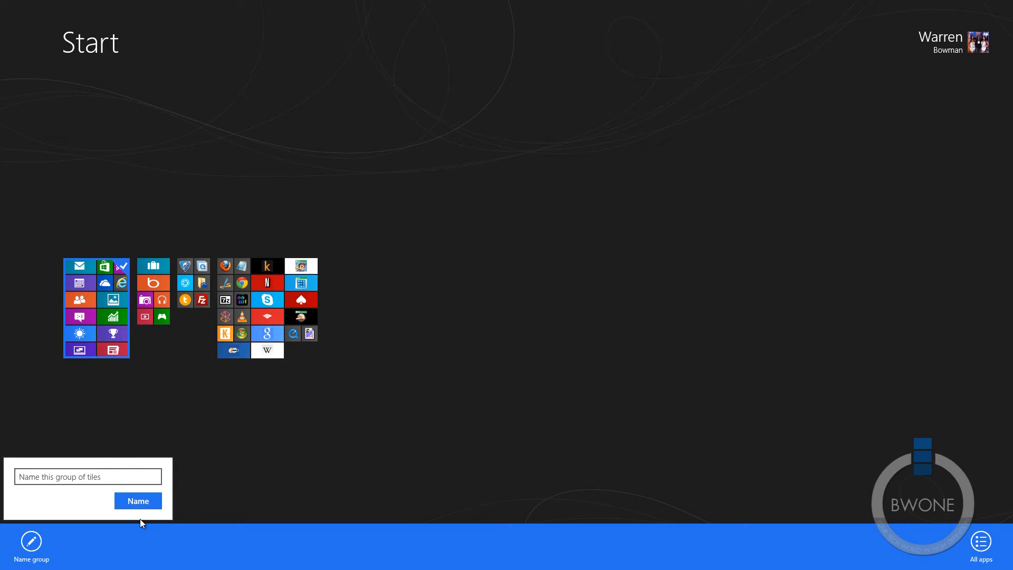
text(Windows 8 Apps)
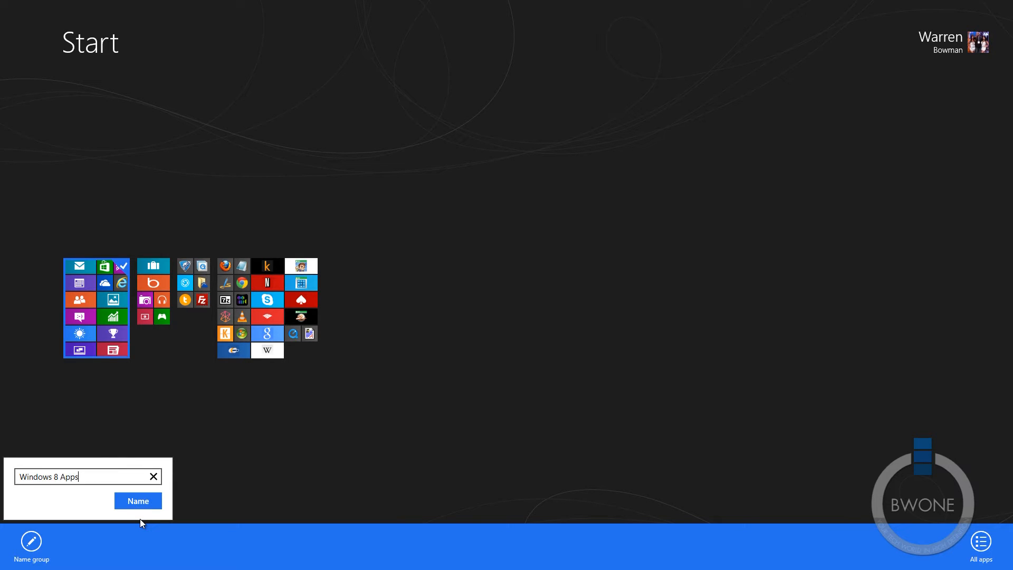
click(138, 501)
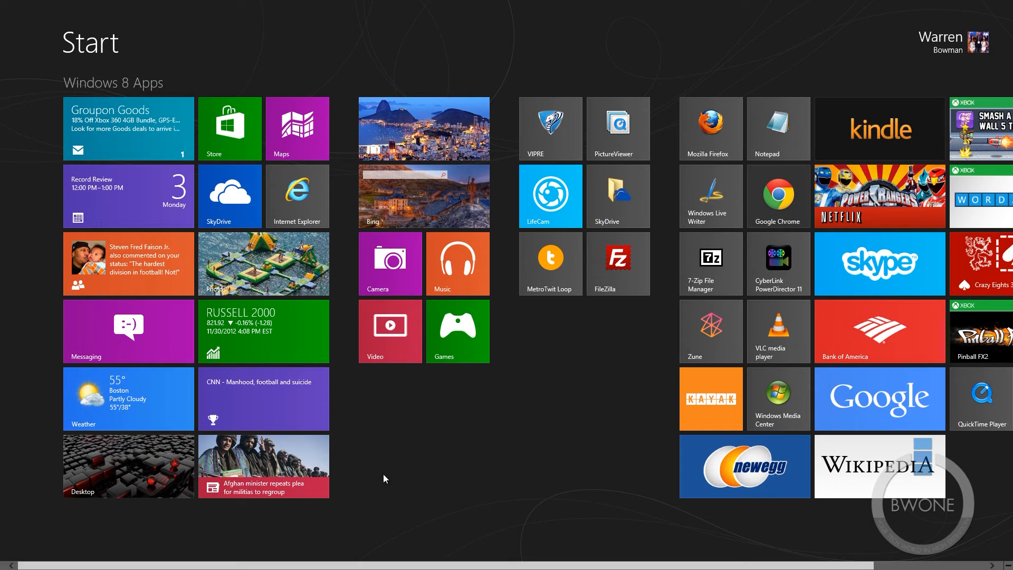
mouse_move(417, 472)
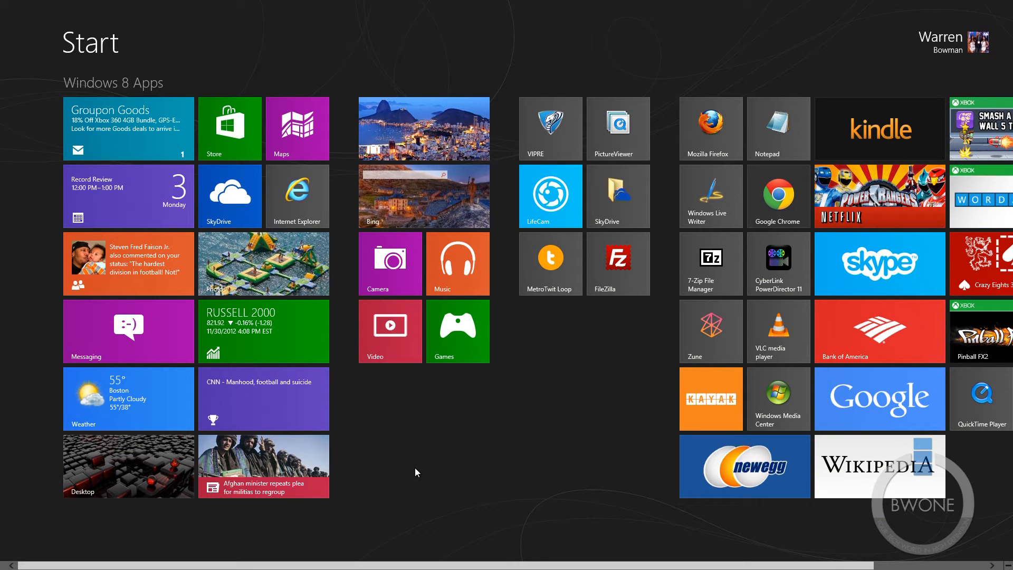
mouse_move(497, 454)
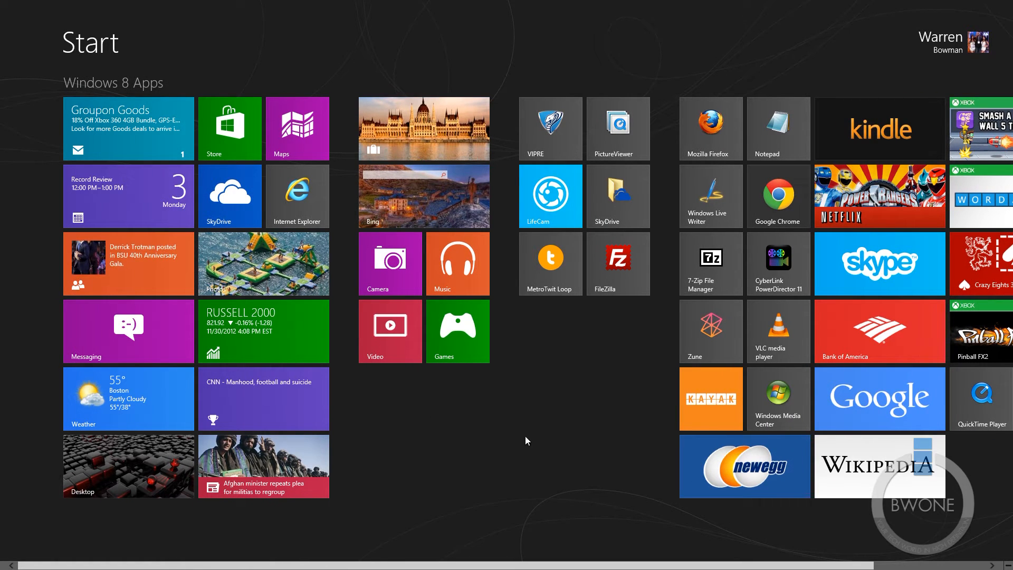
mouse_move(544, 440)
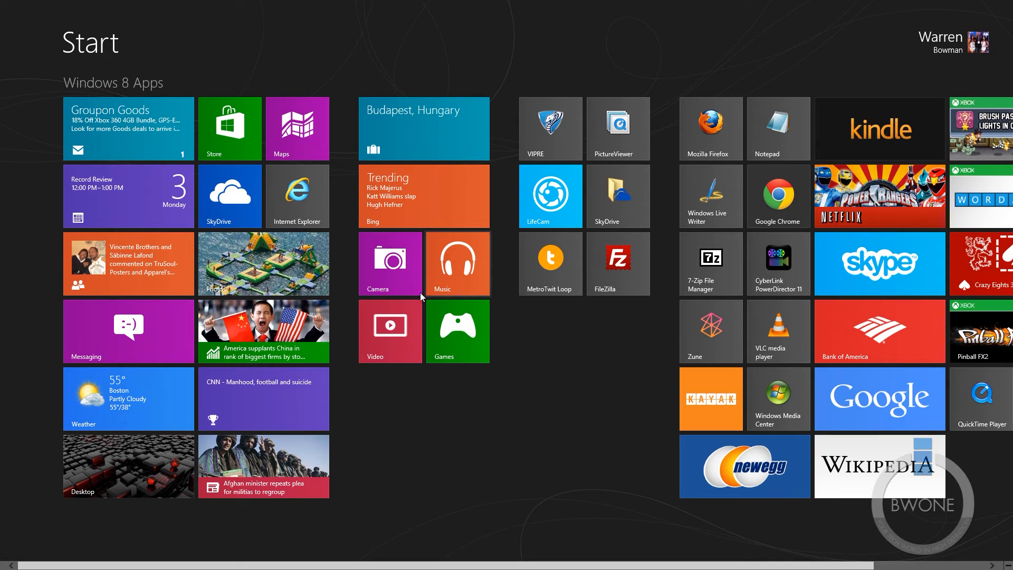
mouse_move(424, 153)
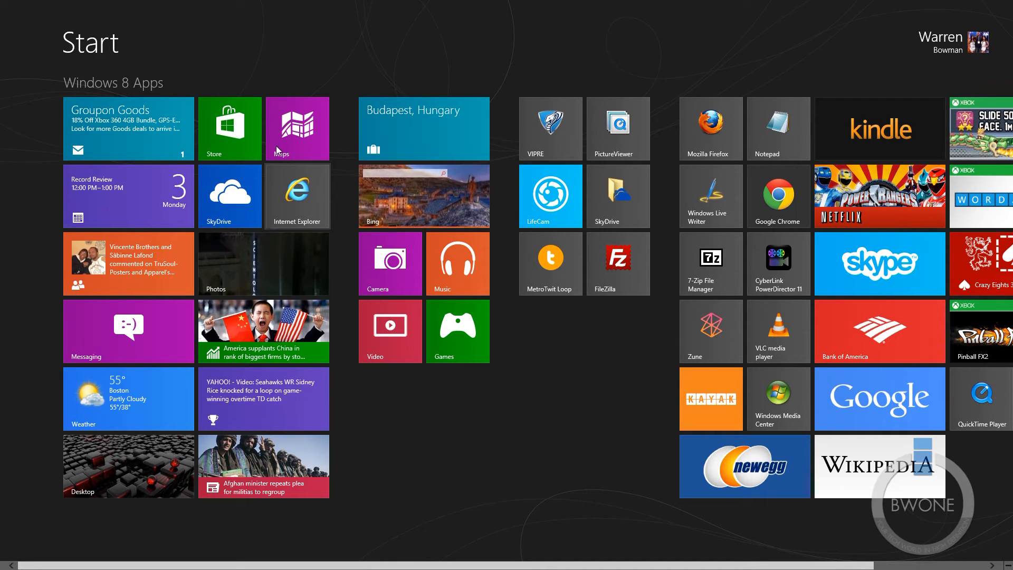
click(297, 128)
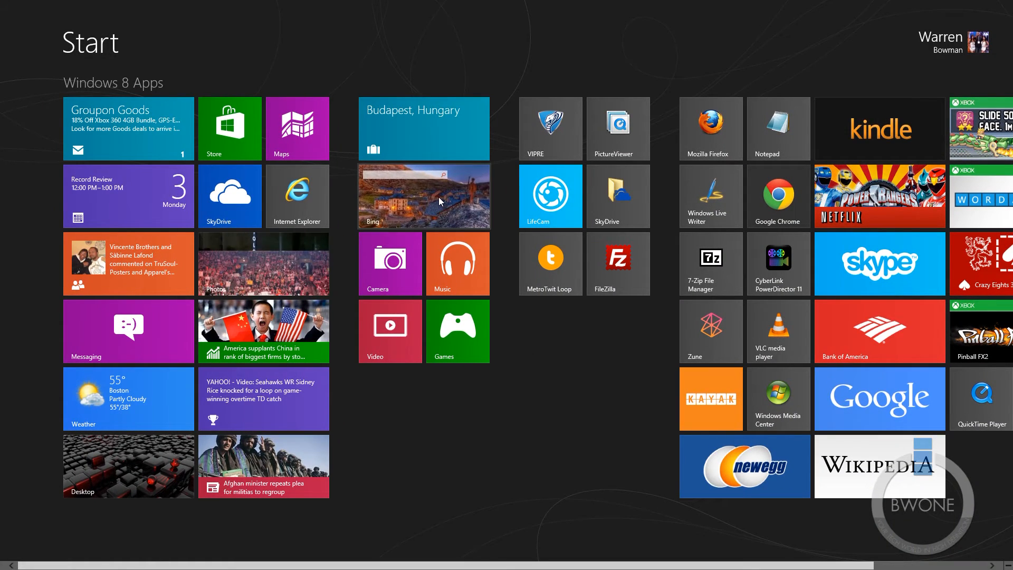
Open Travel, snap Maps beside it, then remove Maps, leaving Travel as a sidebar.
click(424, 196)
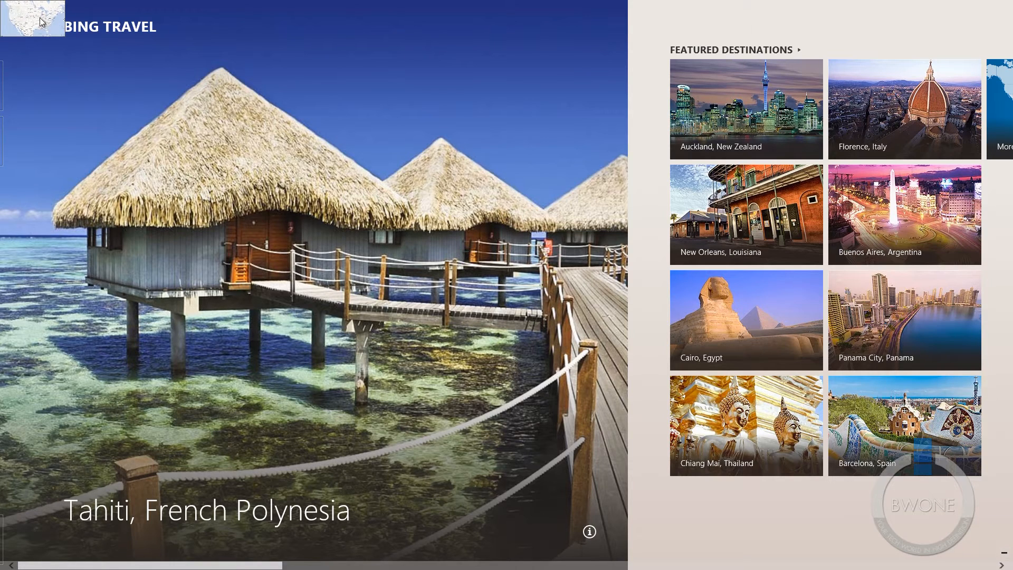
click(29, 21)
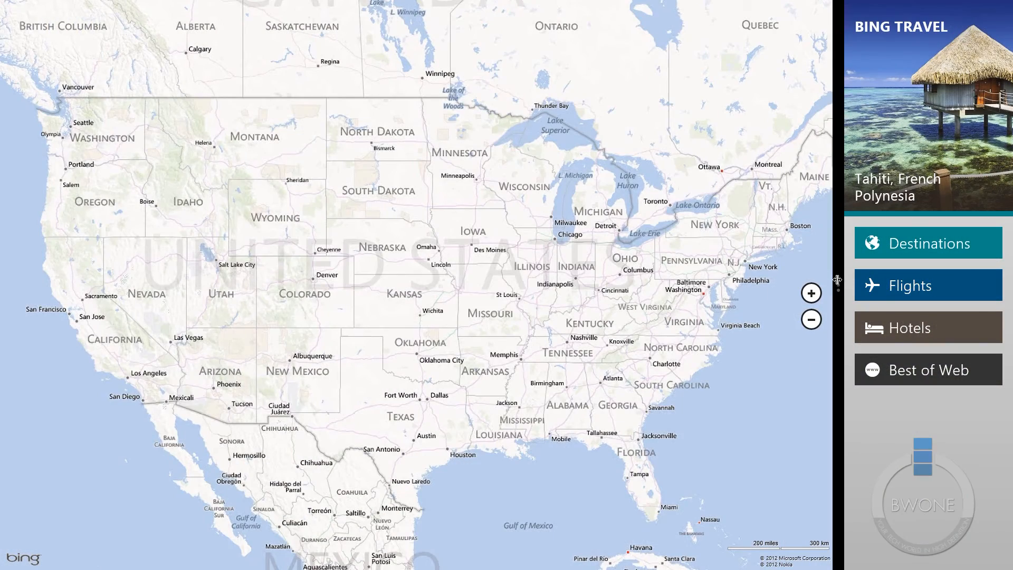
click(928, 243)
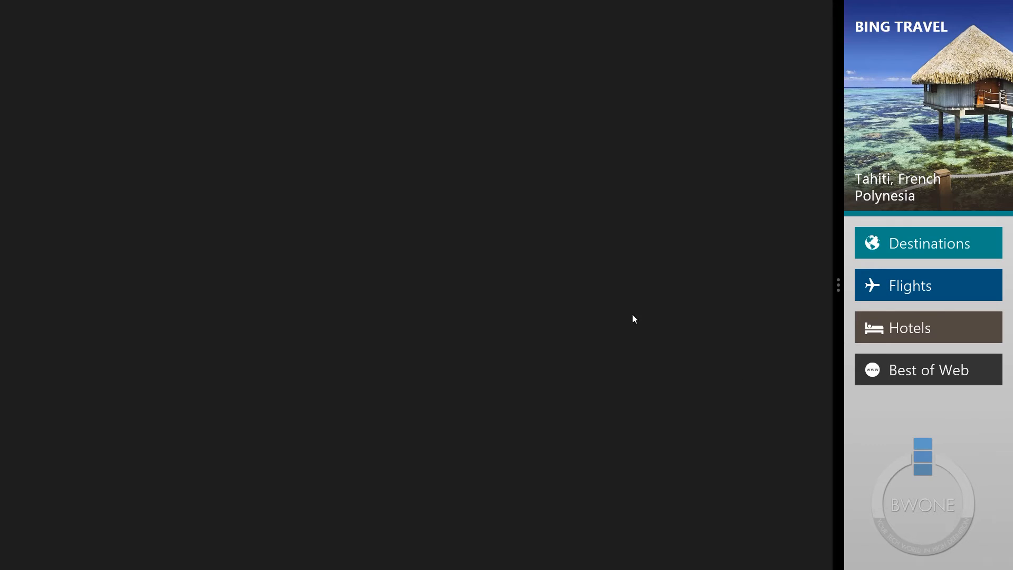
mouse_move(840, 282)
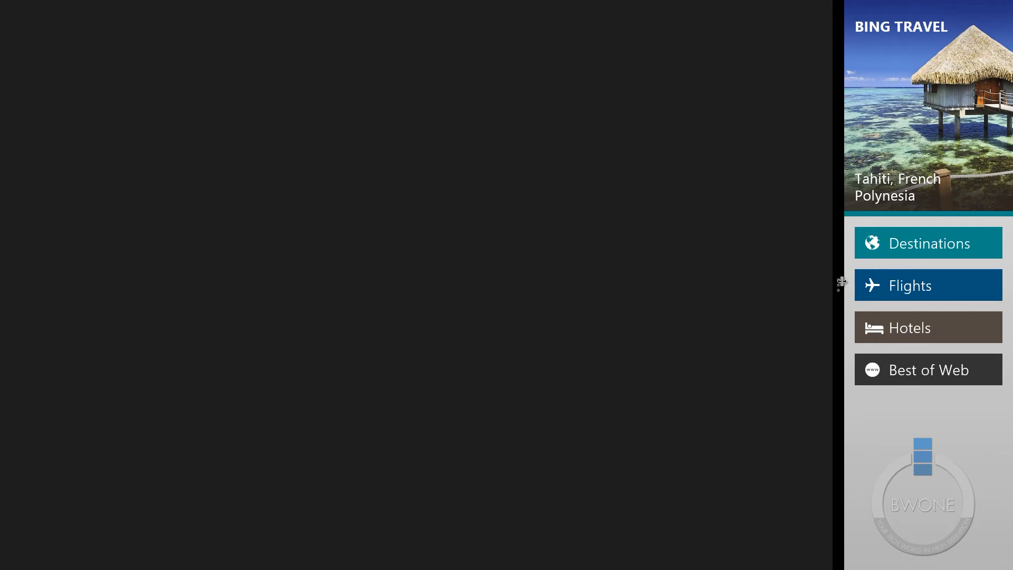
Expand Travel to full screen, then switch away to return to Start.
click(928, 242)
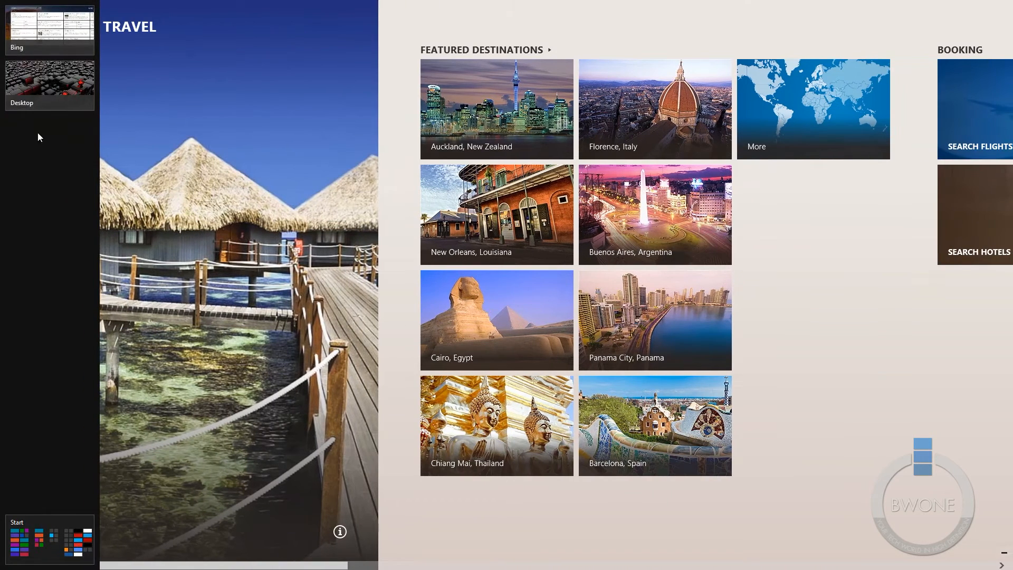
mouse_move(144, 75)
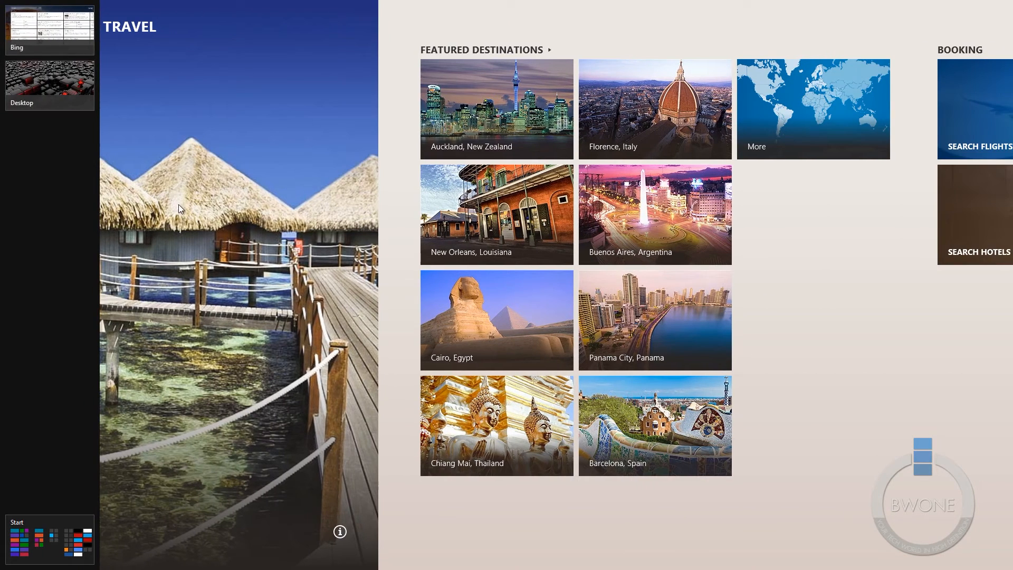
mouse_move(202, 124)
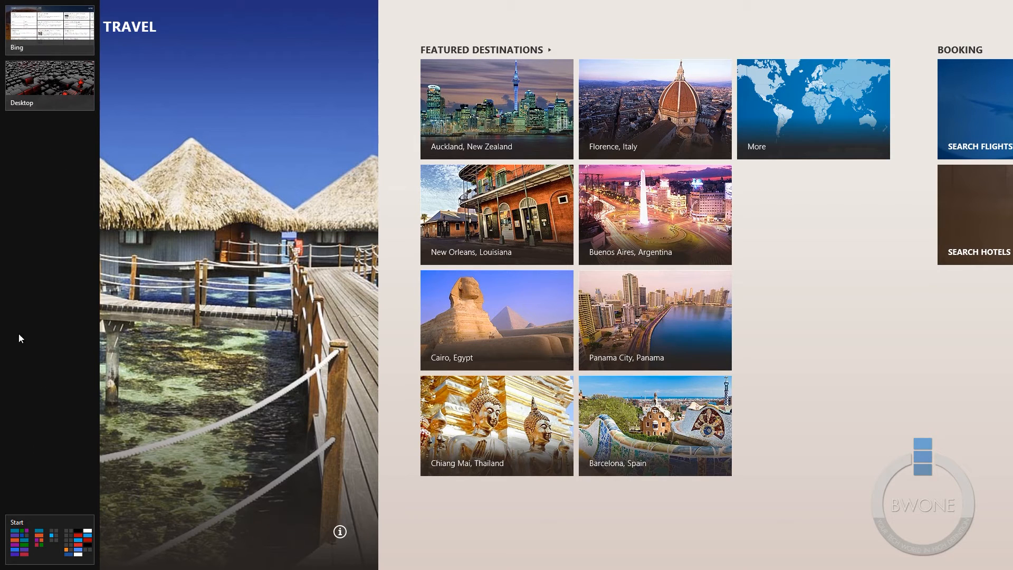
mouse_move(64, 96)
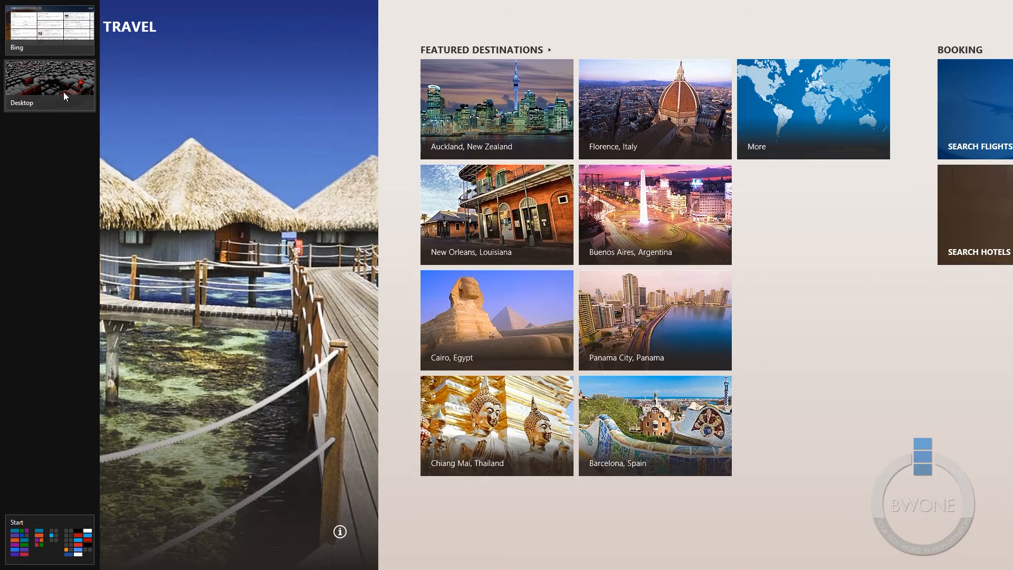
click(49, 79)
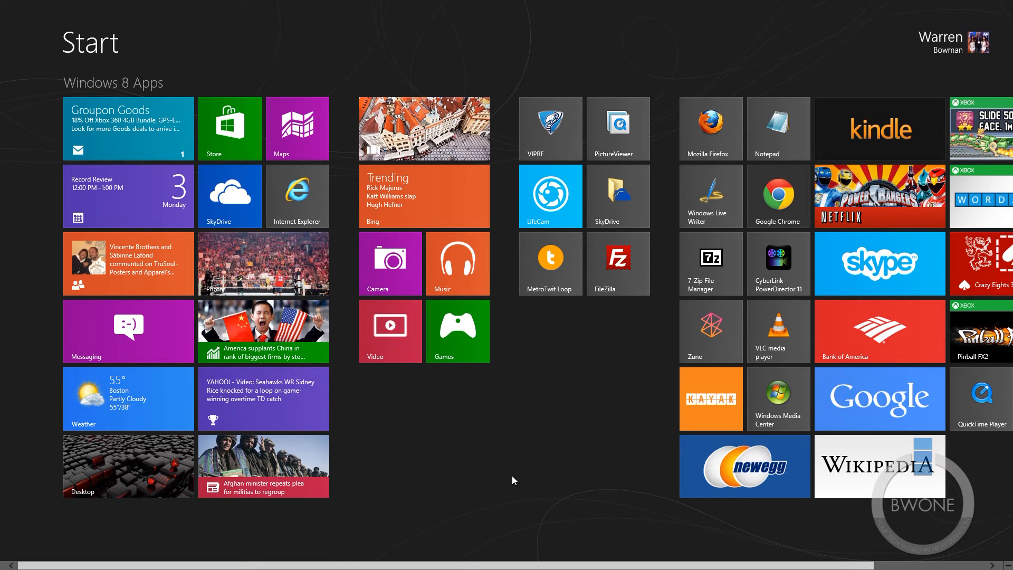
mouse_move(508, 483)
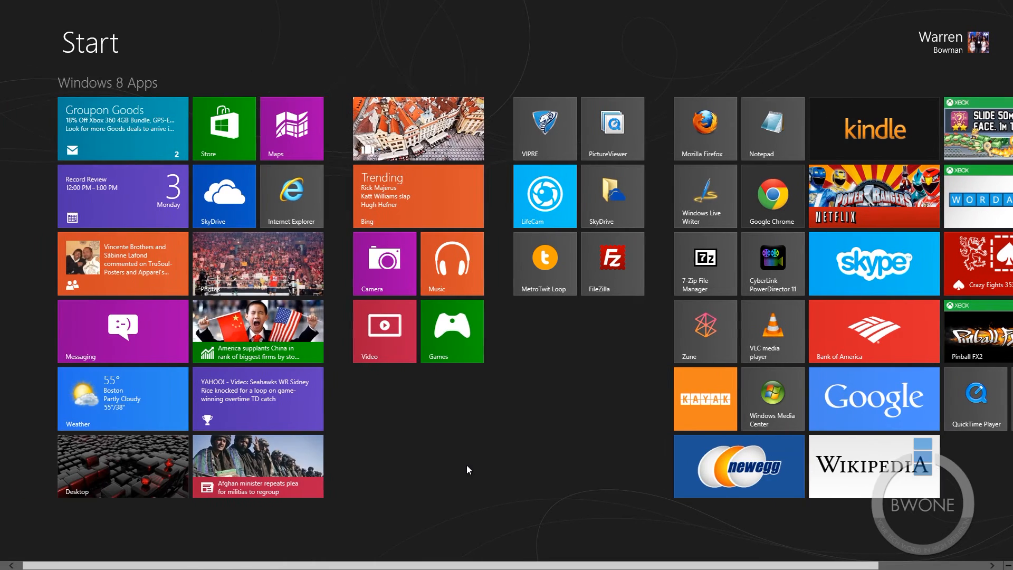
scroll(right, 3)
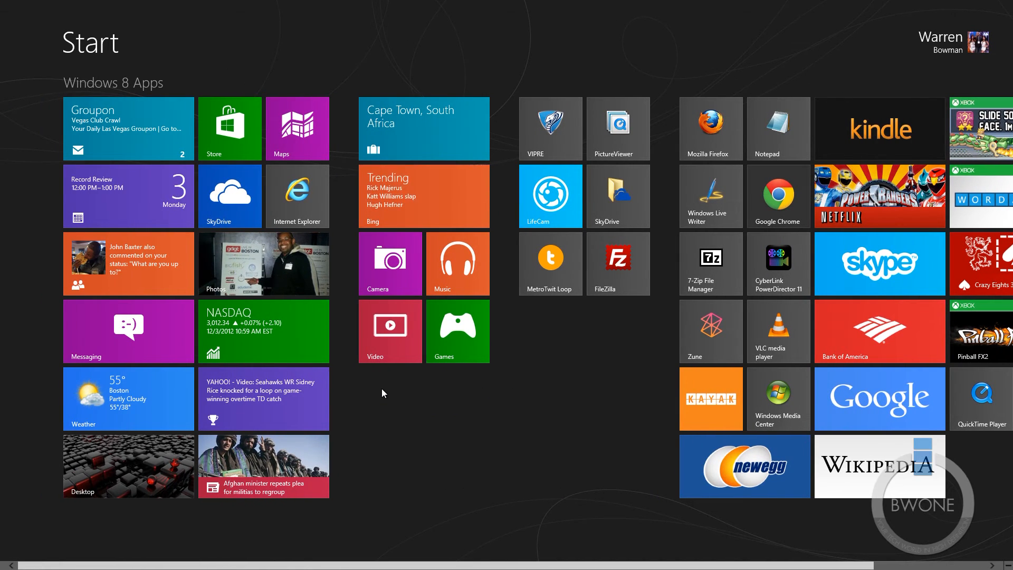
mouse_move(557, 464)
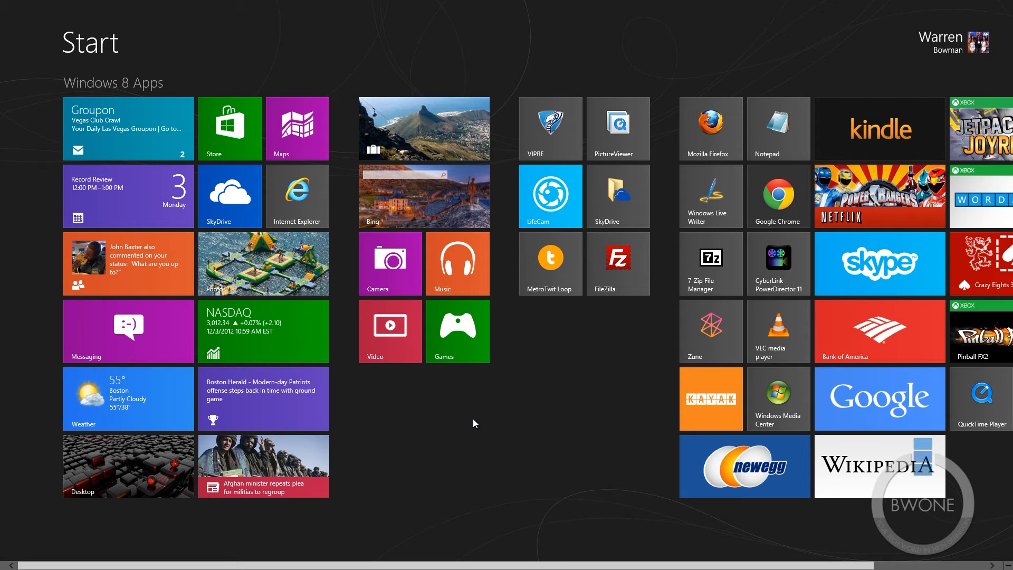
mouse_move(452, 422)
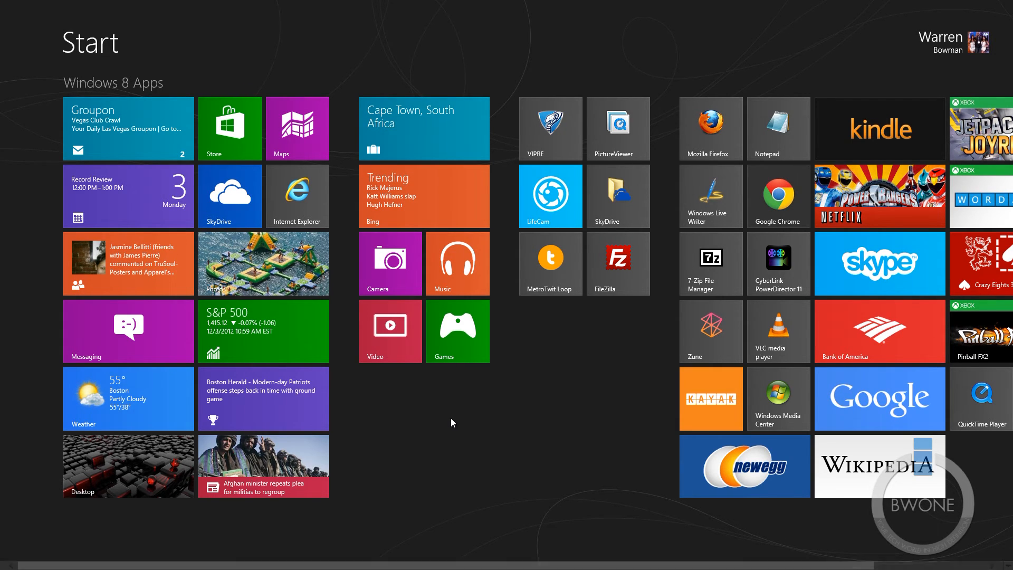
scroll(right, 3)
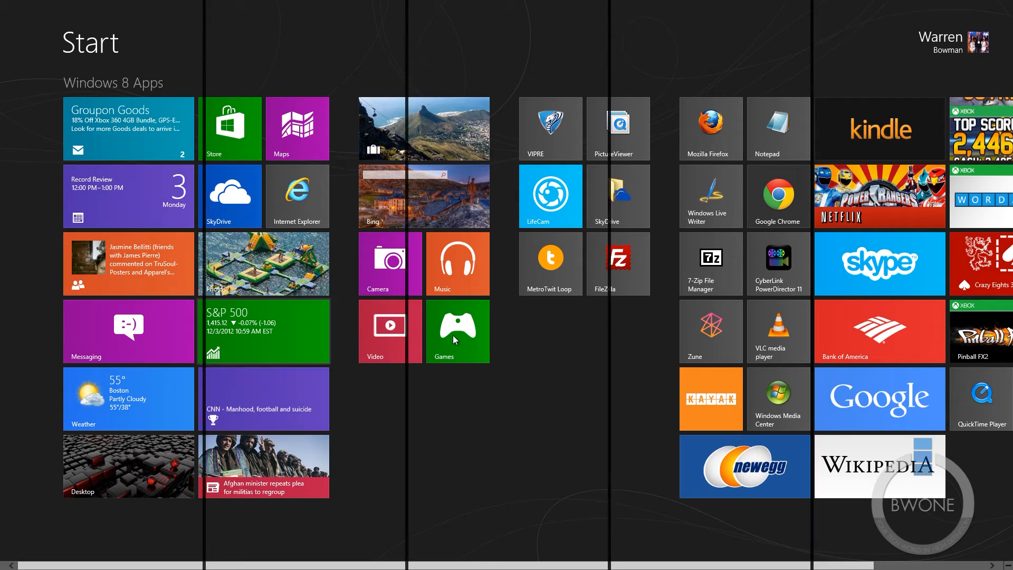
Browse the full installed-apps list via the Search charm, then return with the Start charm.
scroll(right, 3)
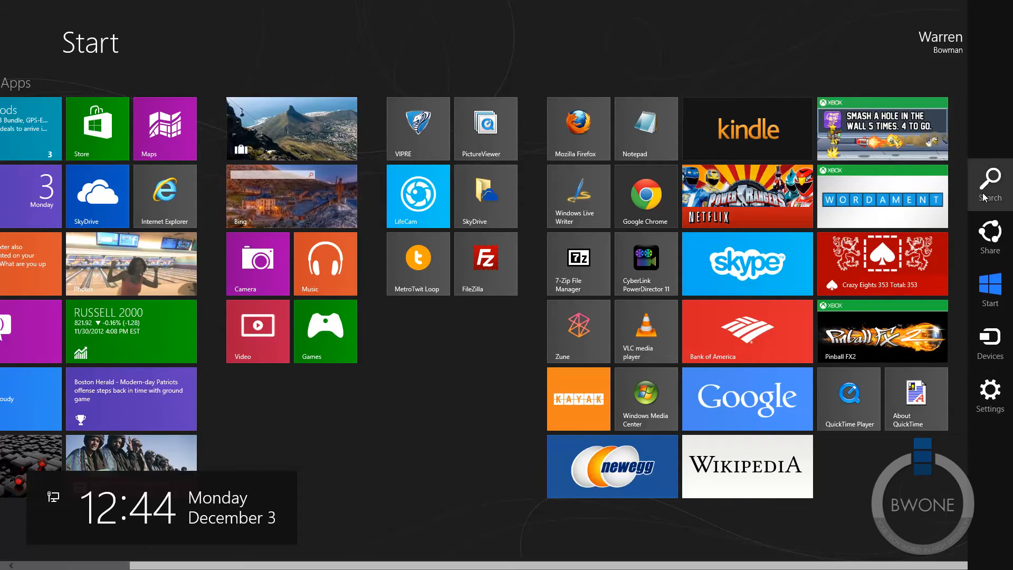
click(989, 178)
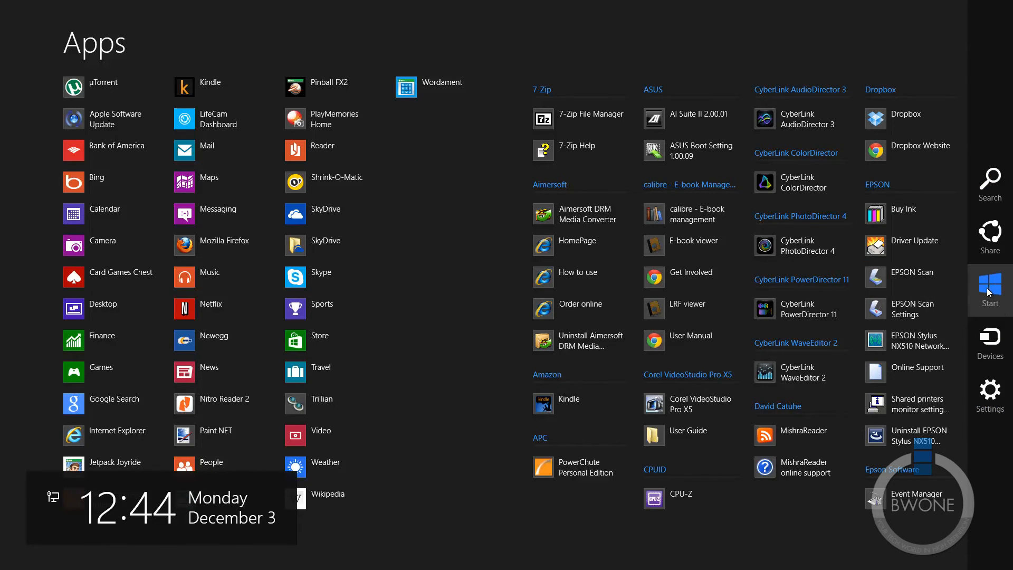
click(990, 288)
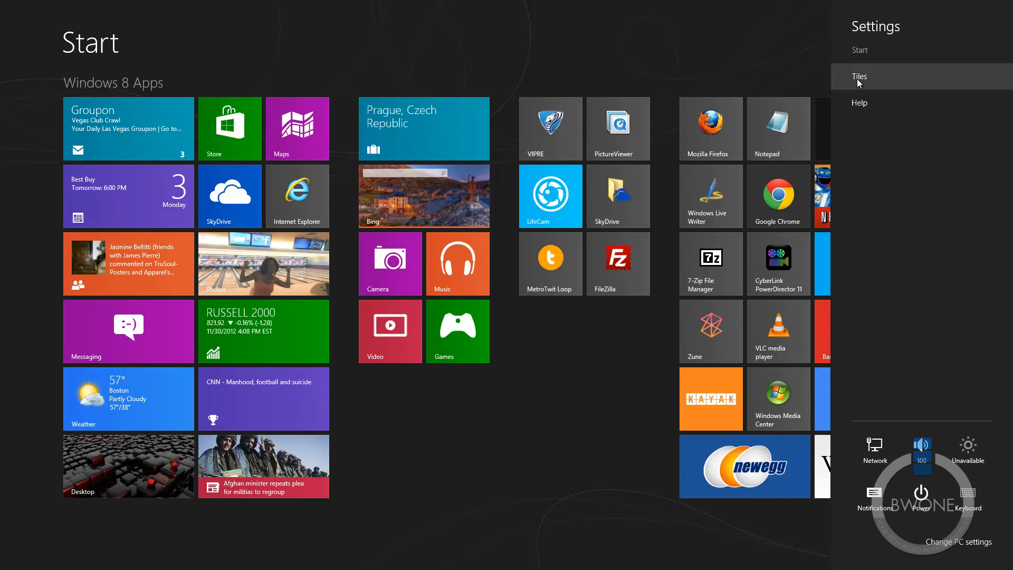
View the Tiles settings, go back, and open PC settings on Personalize.
click(859, 76)
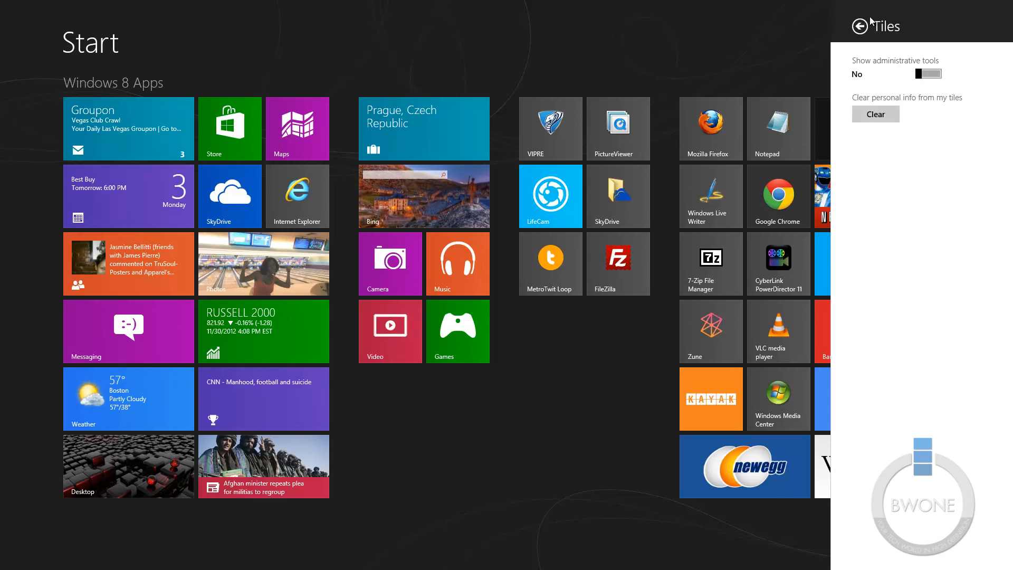
click(861, 25)
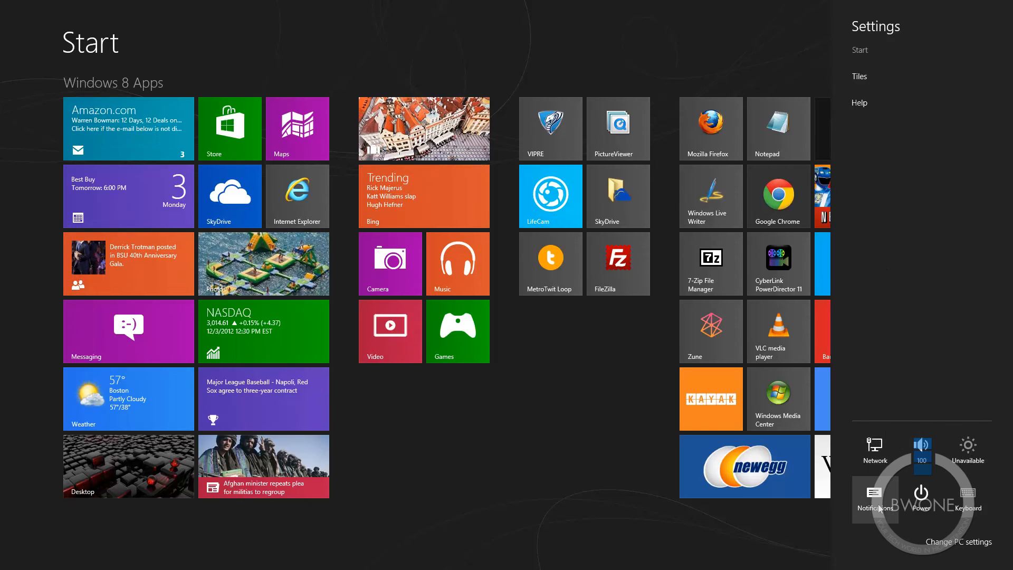
mouse_move(951, 556)
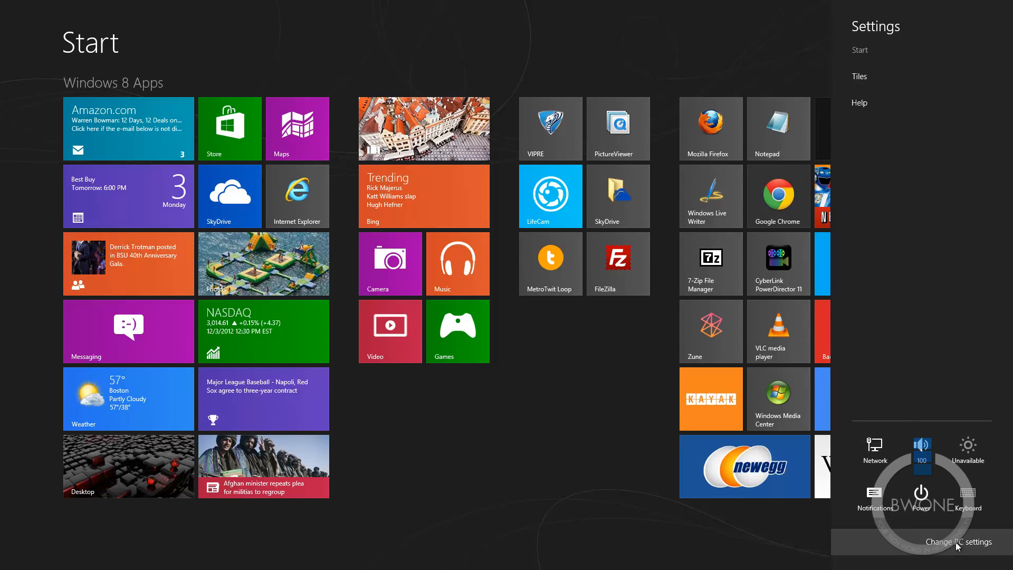
click(951, 556)
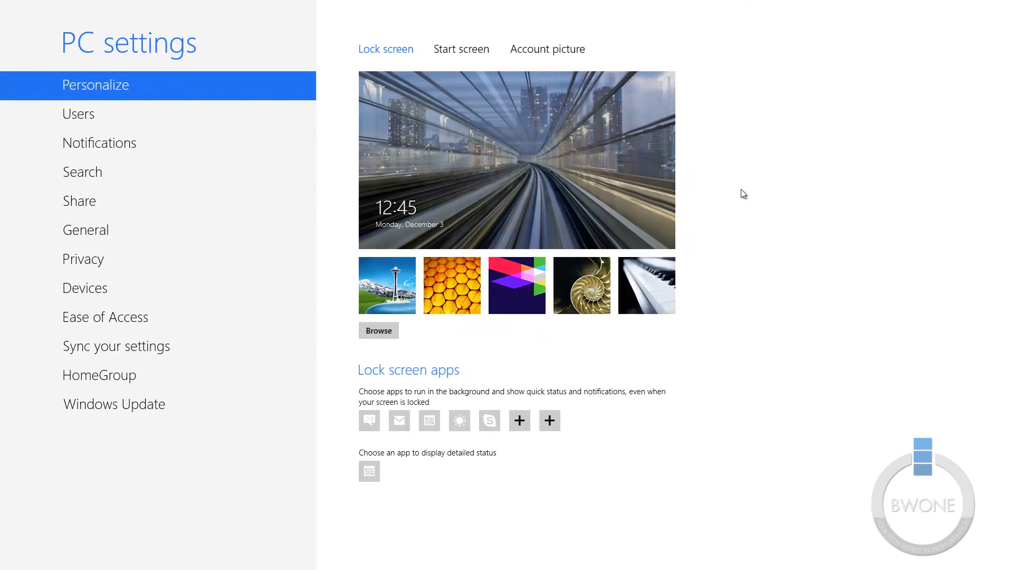
Give the Start screen a teal patterned background with clouds and birds.
click(461, 48)
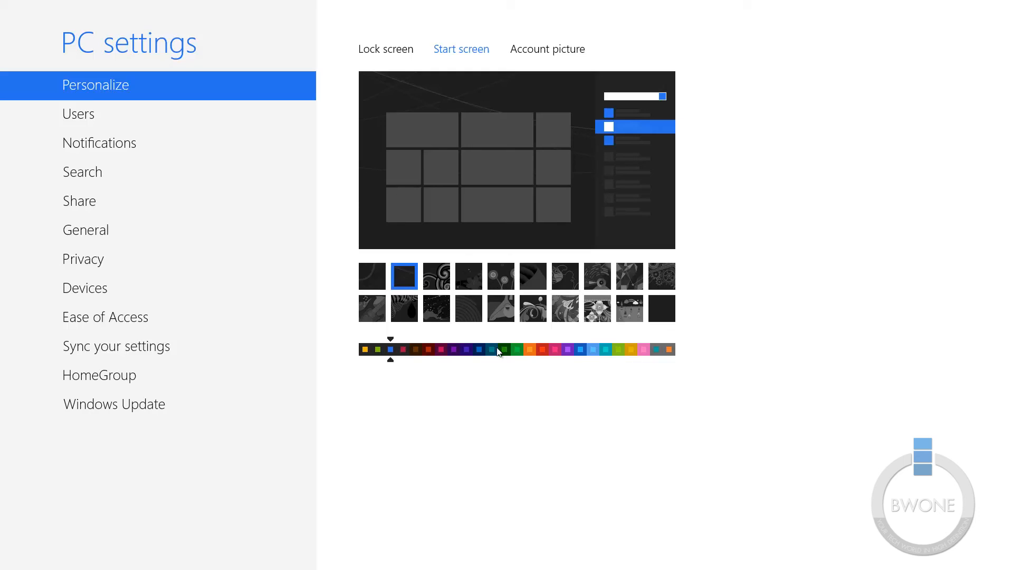
click(491, 350)
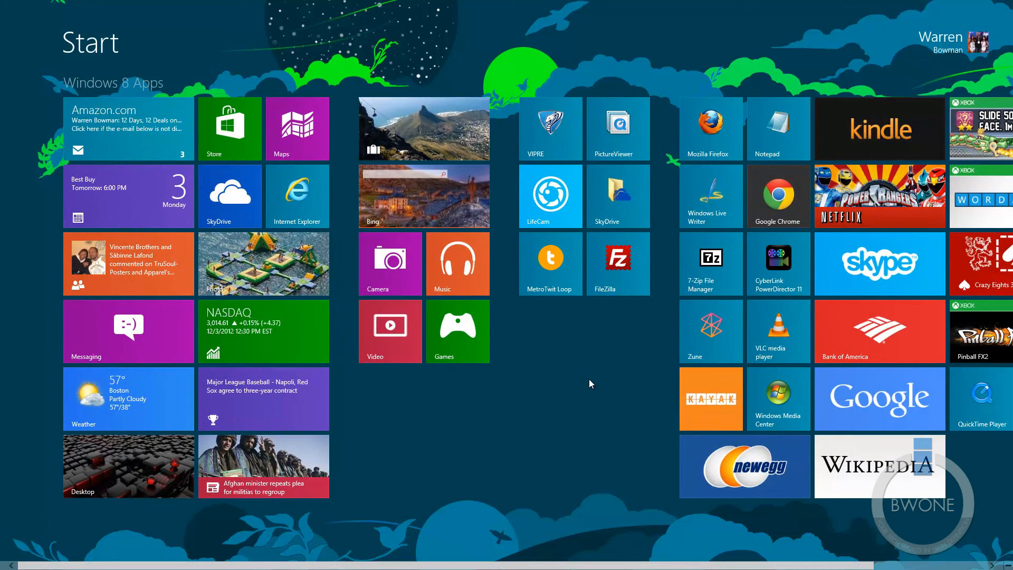
scroll(right, 3)
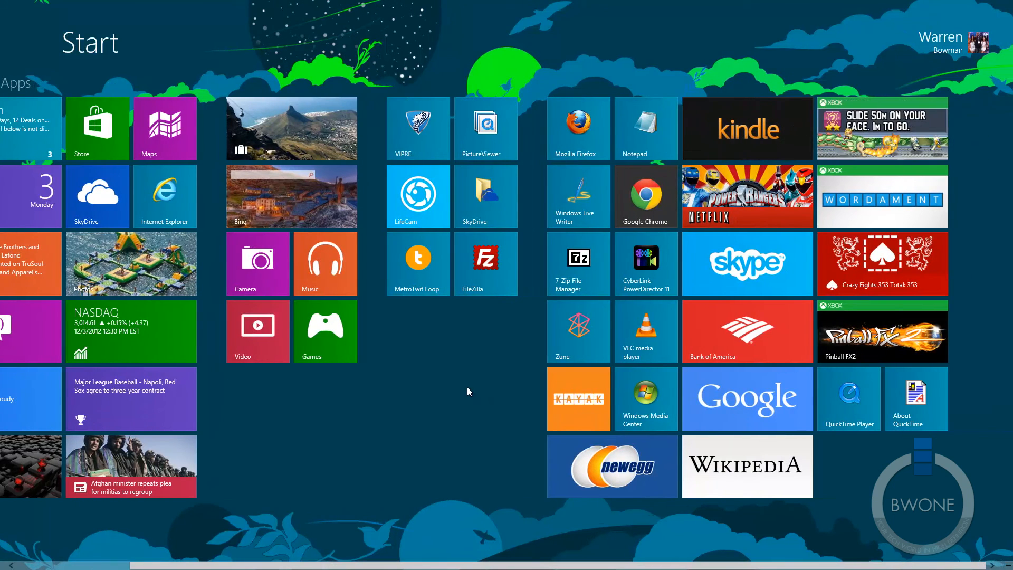